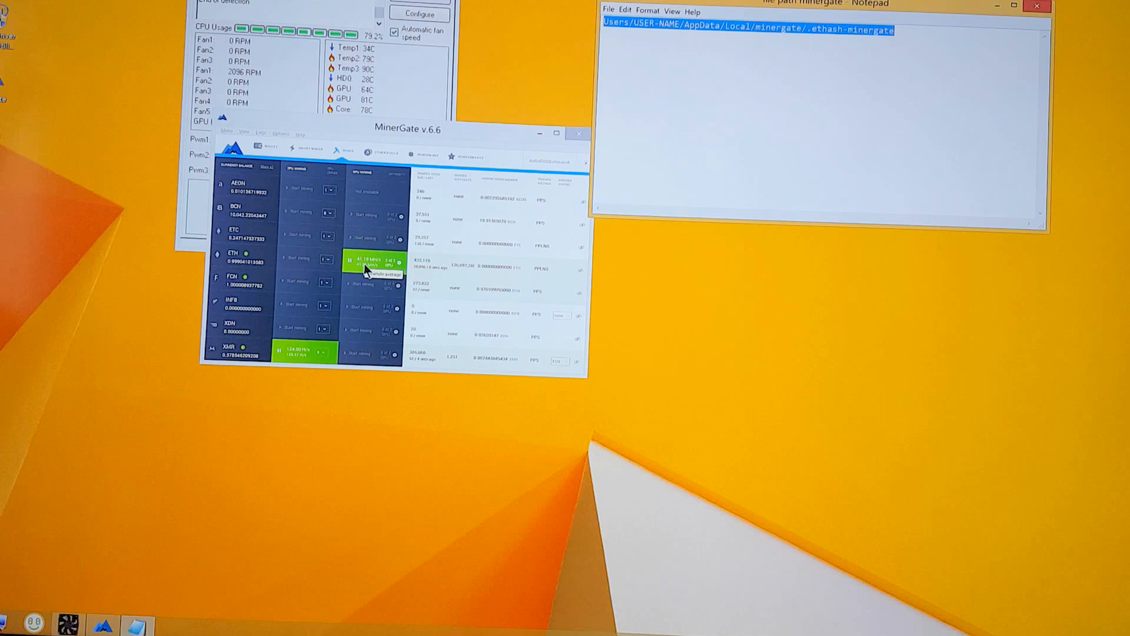
mouse_move(668, 275)
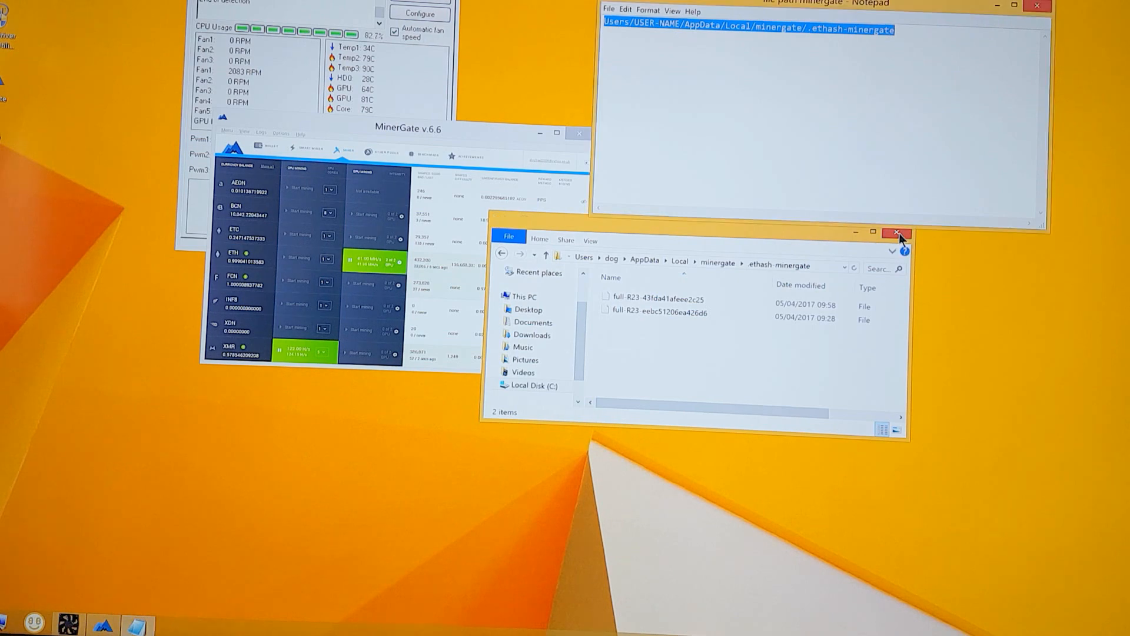
- Close the File Explorer window showing the .ethash-minergate DAG files
click(895, 248)
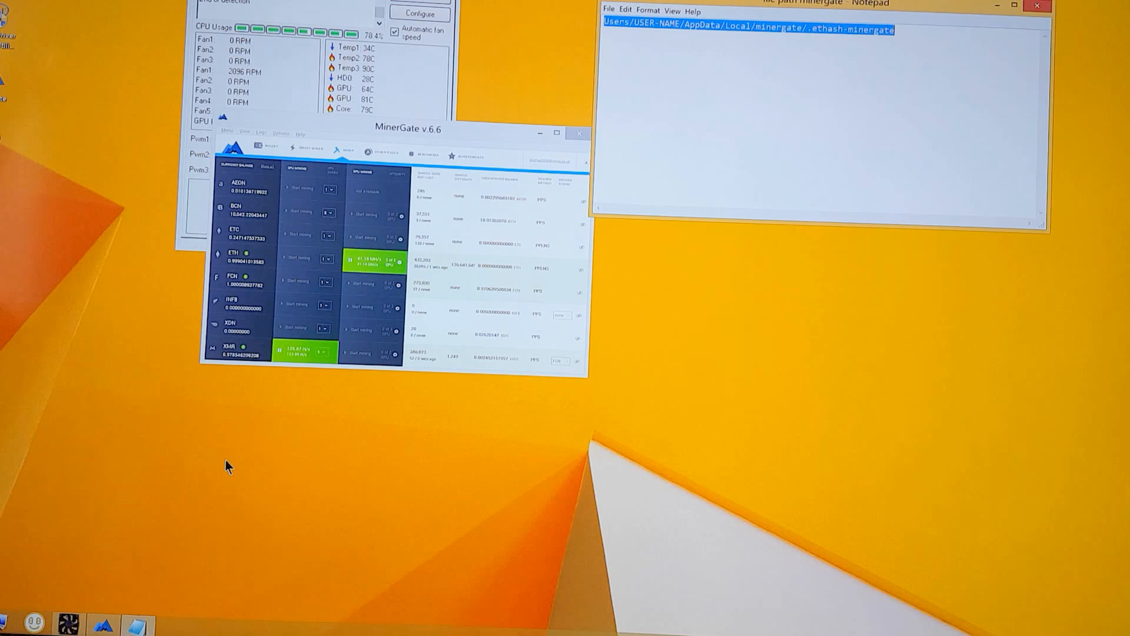